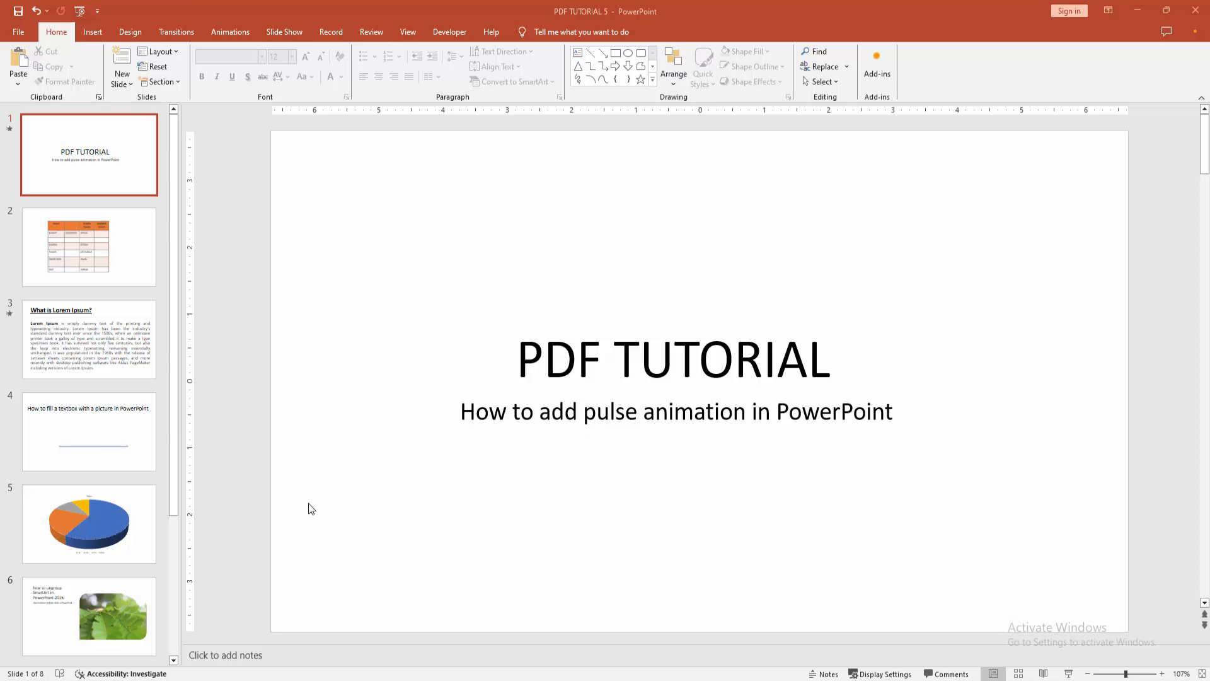
{"action": "mouse_move", "coordinate": [644, 320]}
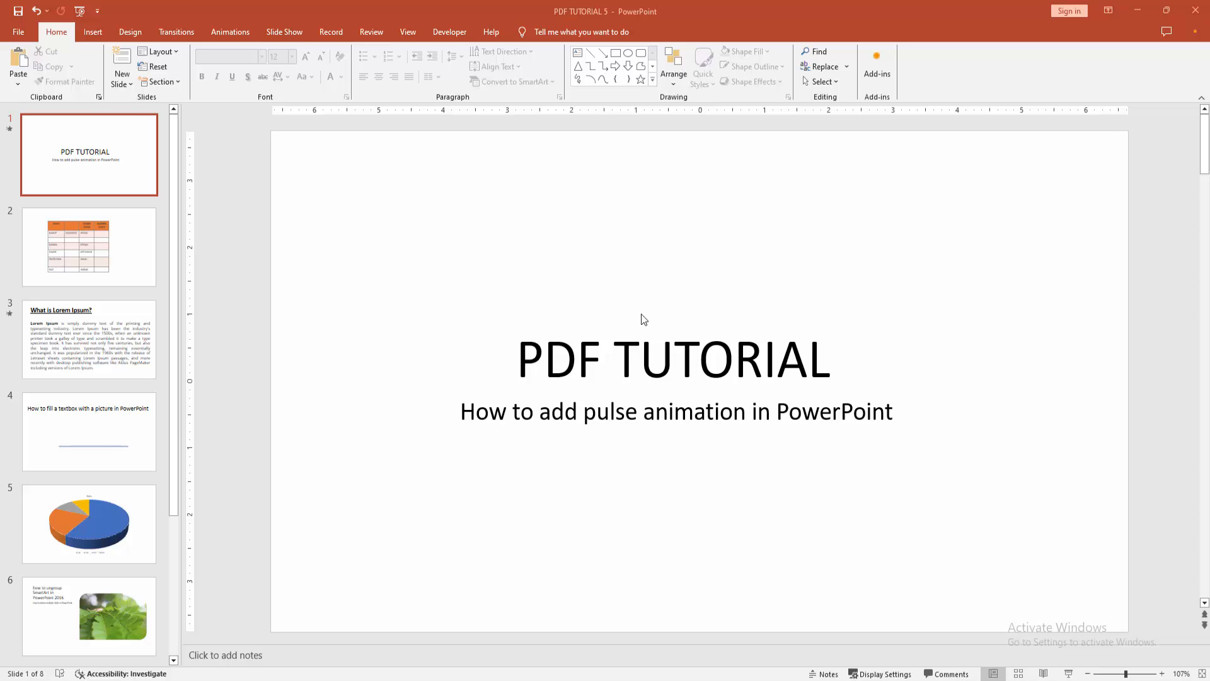
- Select the PDF TUTORIAL title on slide 1 and show the animation effects
{"action": "left_click", "coordinate": [671, 359]}
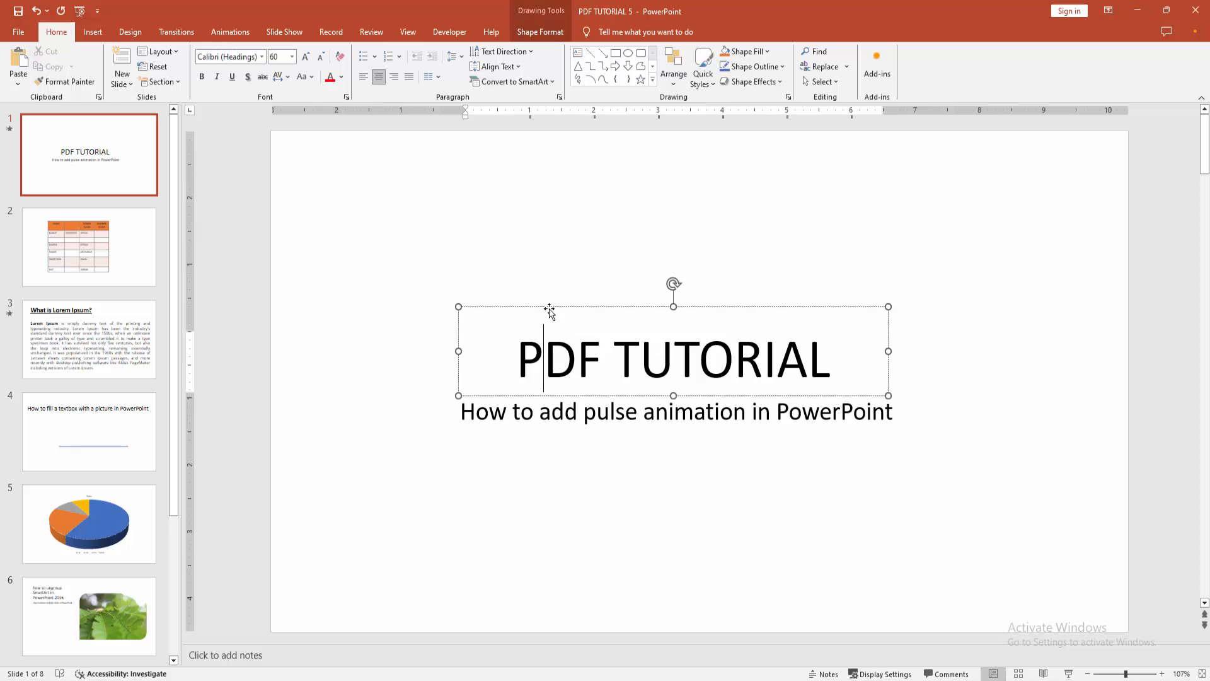
{"action": "left_click", "coordinate": [230, 31]}
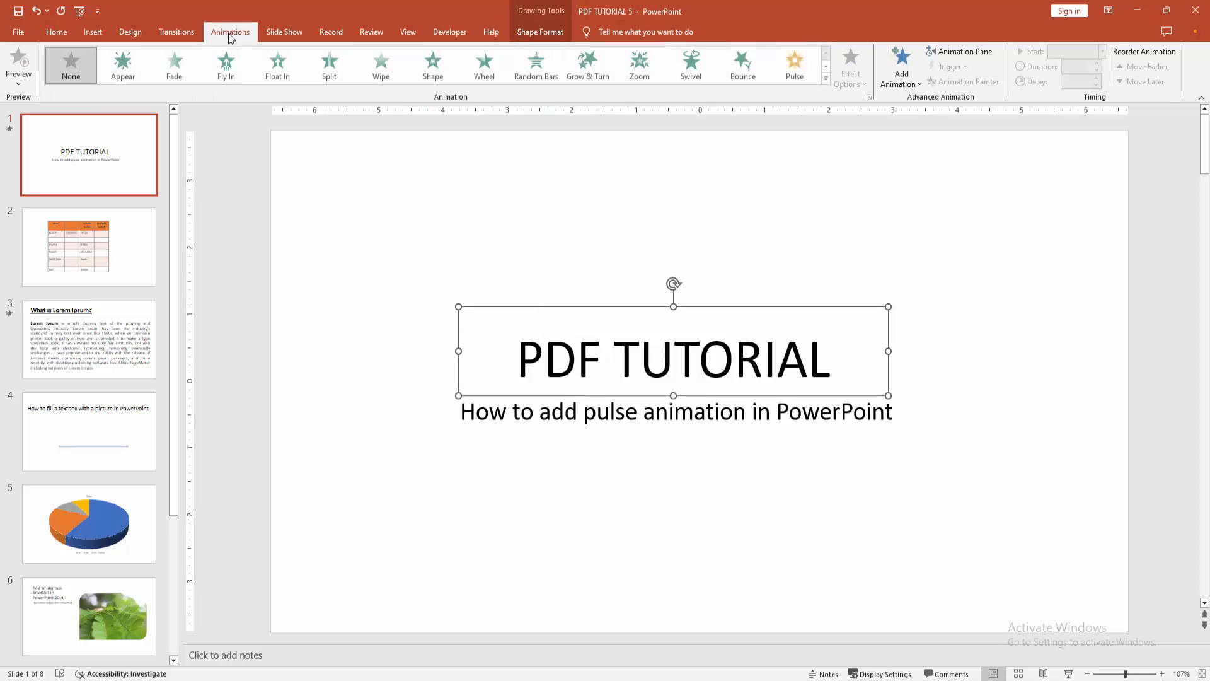
{"action": "mouse_move", "coordinate": [661, 91]}
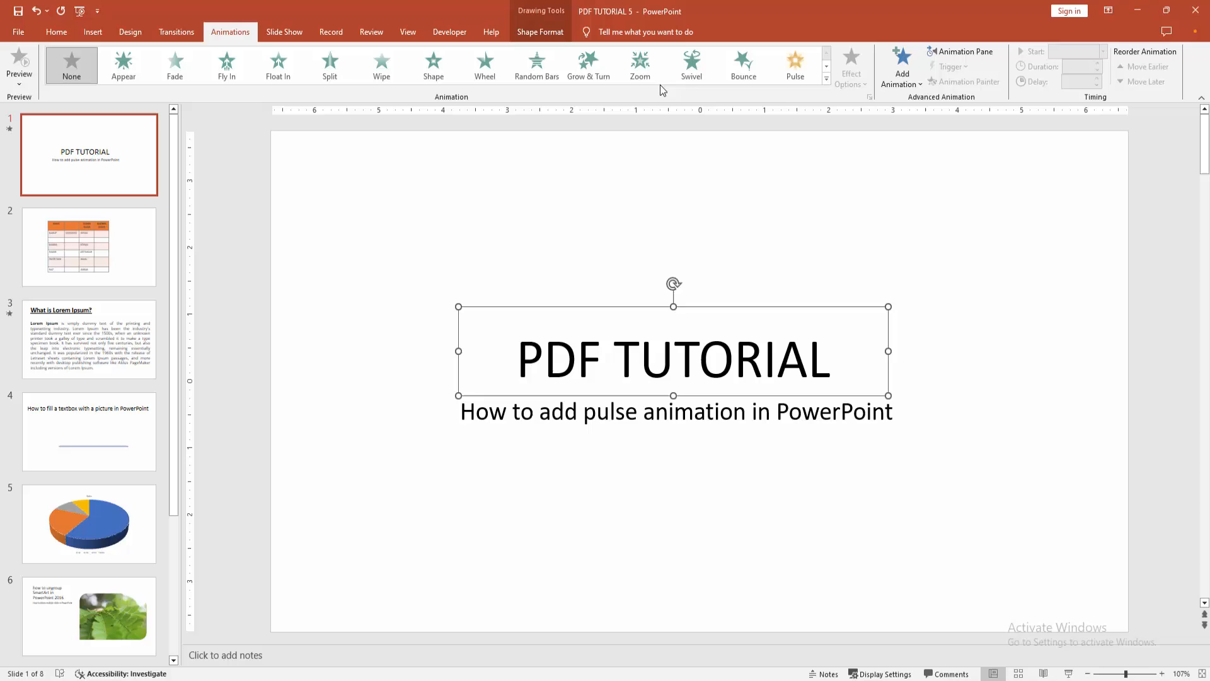
- Apply the Pulse emphasis effect to the PDF TUTORIAL title from the full gallery
{"action": "left_click", "coordinate": [826, 81]}
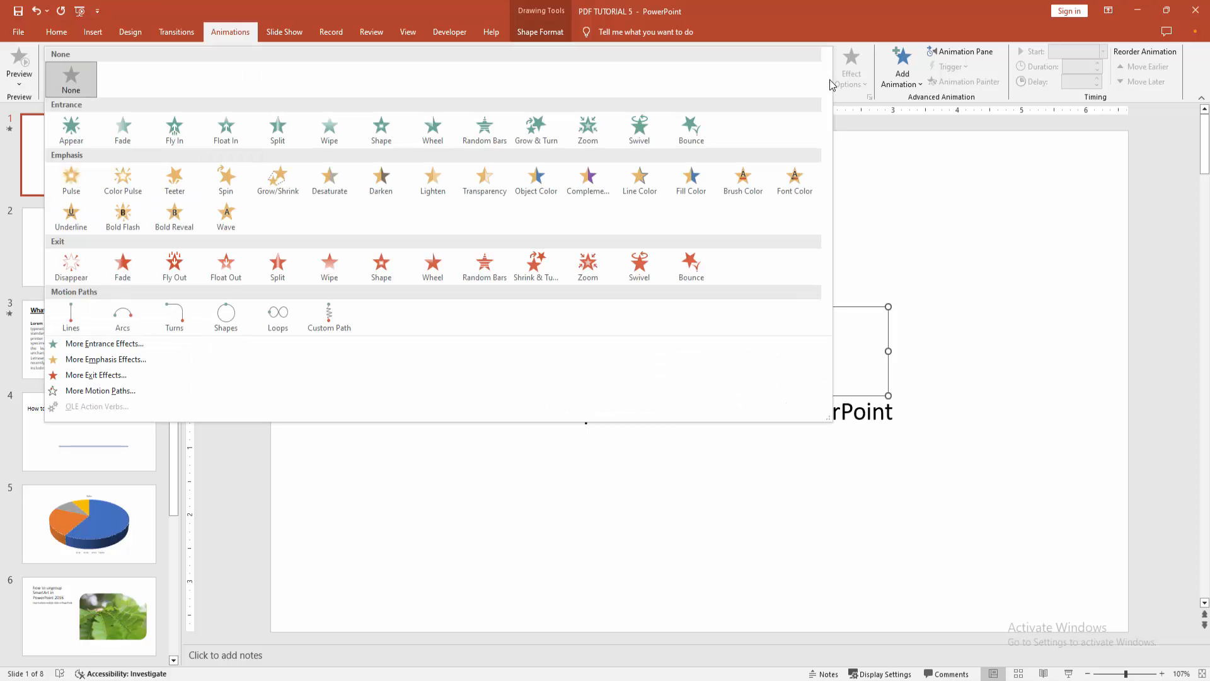
{"action": "mouse_move", "coordinate": [70, 180]}
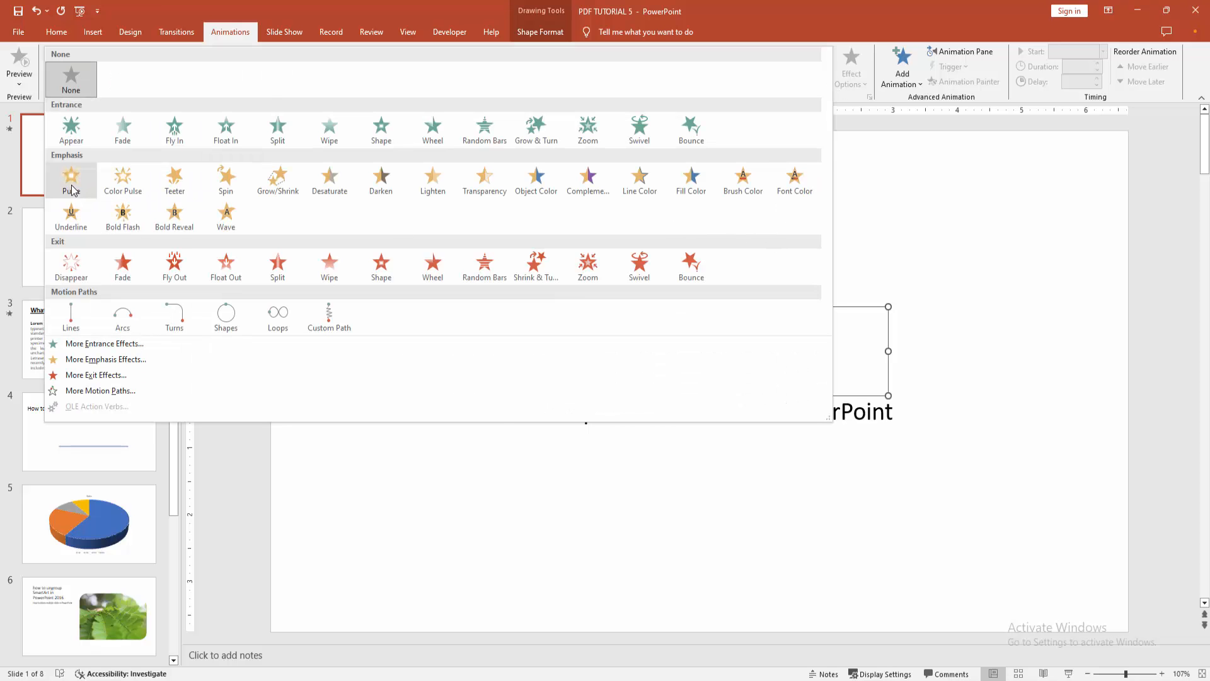
{"action": "left_click", "coordinate": [70, 181]}
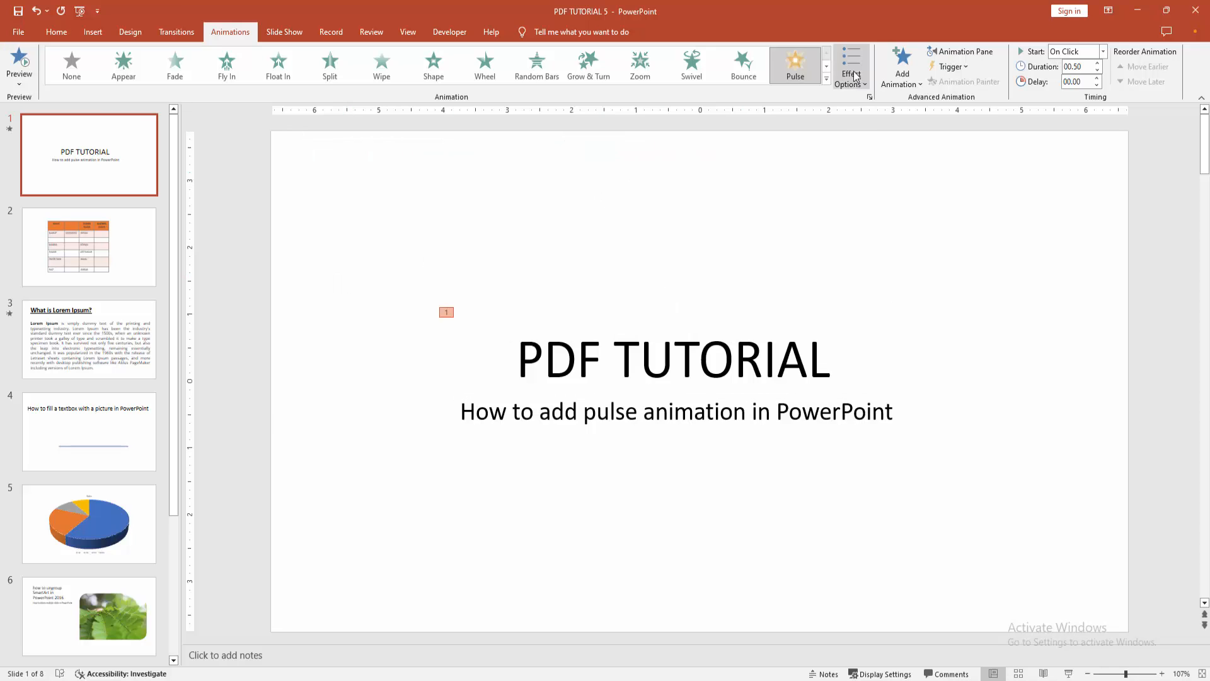
- Change the title's Pulse duration from 00.50 to 01.00
{"action": "left_click", "coordinate": [852, 70]}
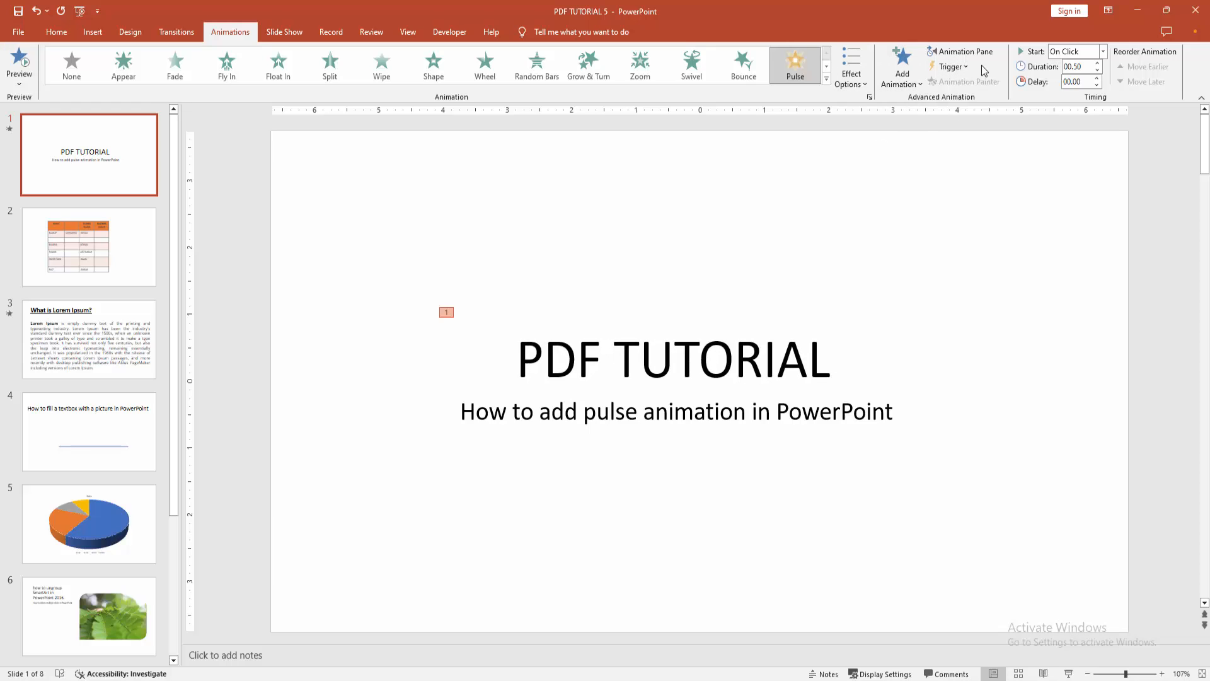
{"action": "left_click", "coordinate": [1095, 63]}
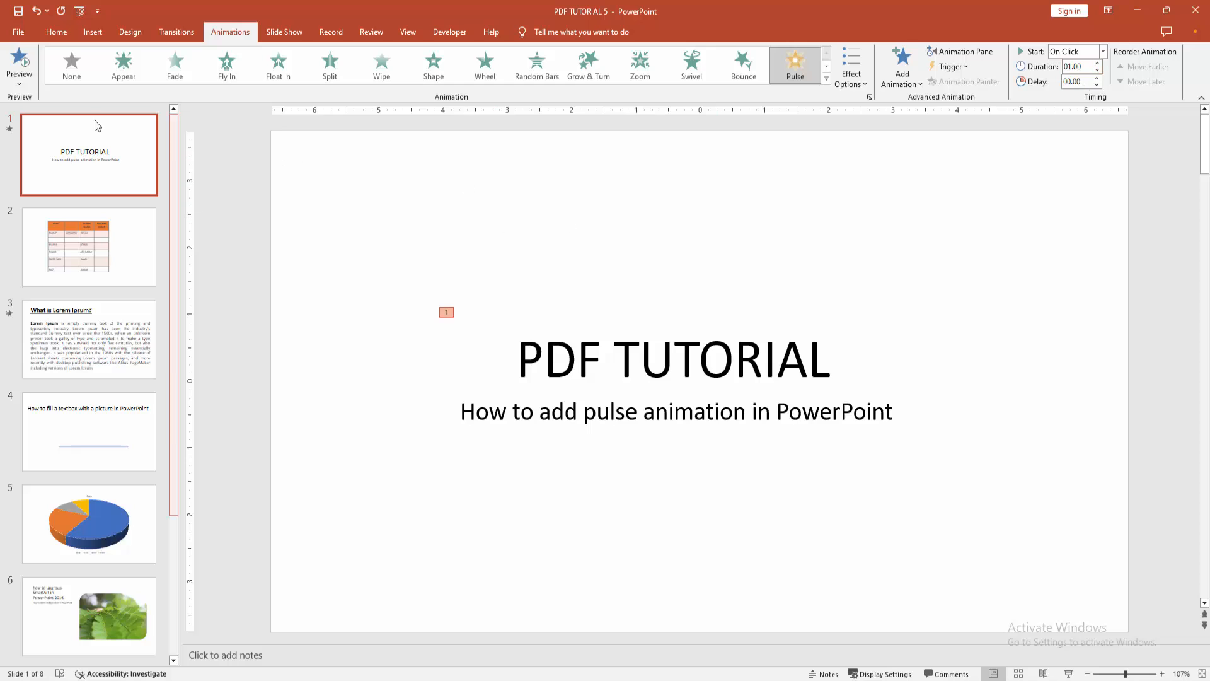
{"action": "mouse_move", "coordinate": [299, 268]}
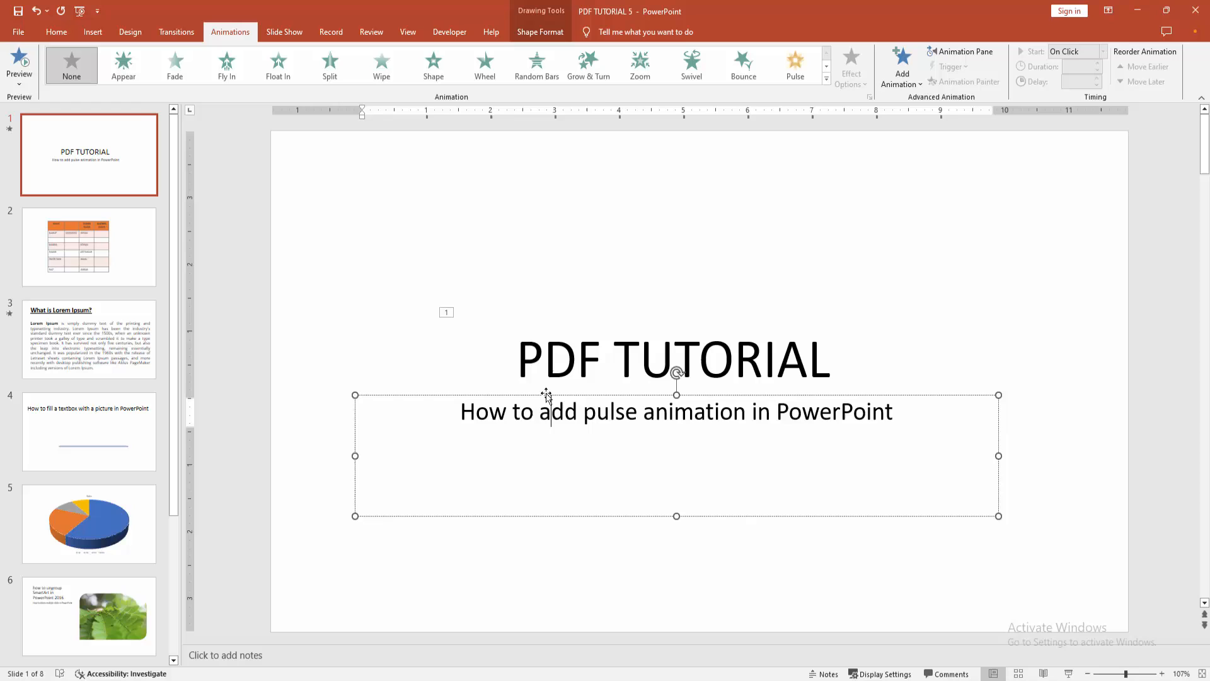
- Apply Pulse to the subtitle line, then reselect the title to review its timing
{"action": "left_click", "coordinate": [795, 65]}
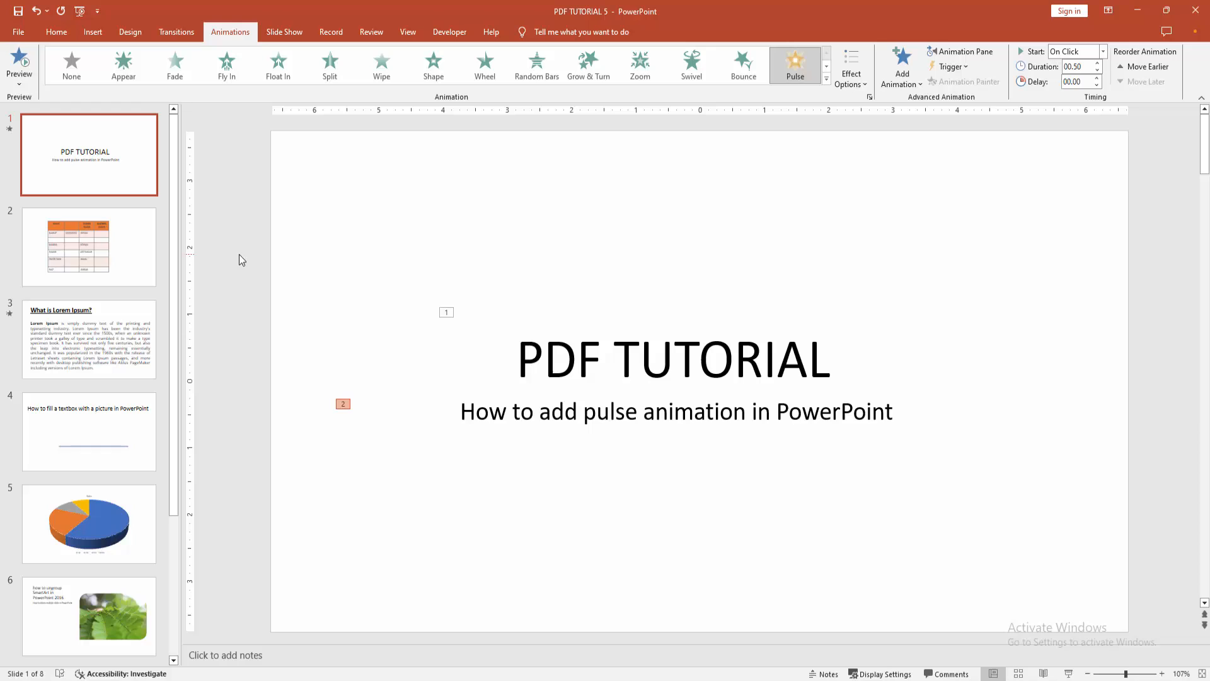
{"action": "left_click", "coordinate": [671, 358]}
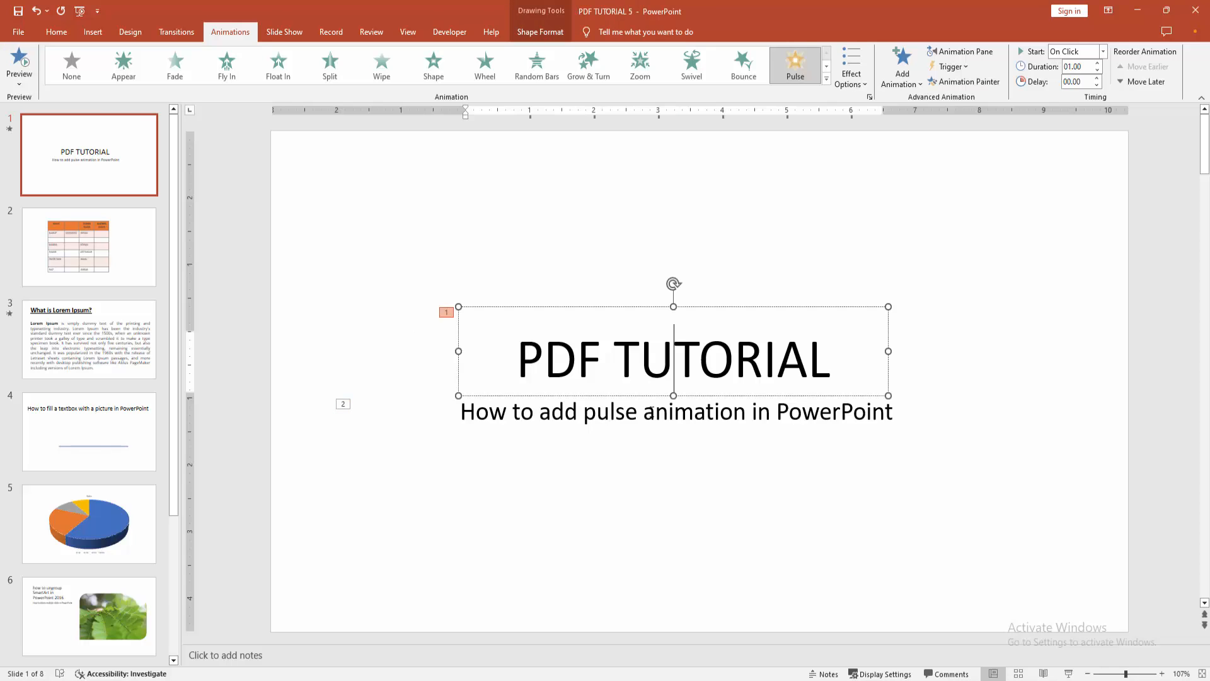